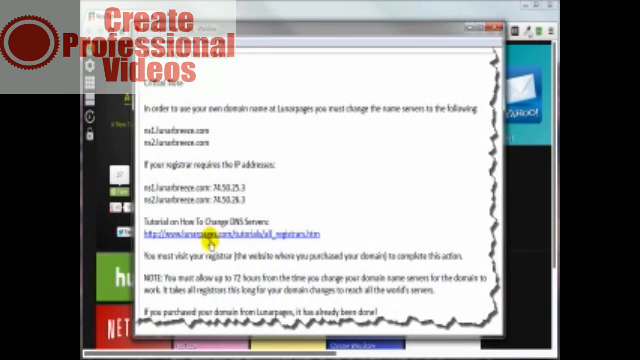
mouse_move(270, 86)
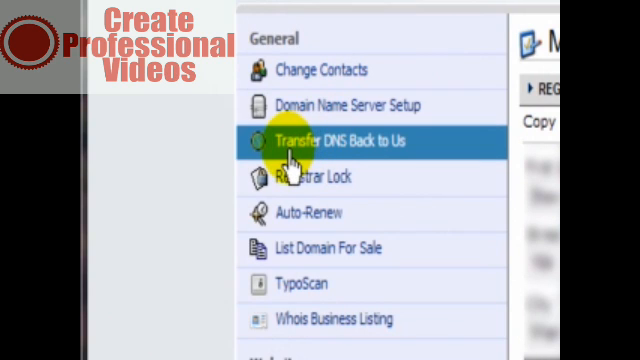
mouse_move(318, 150)
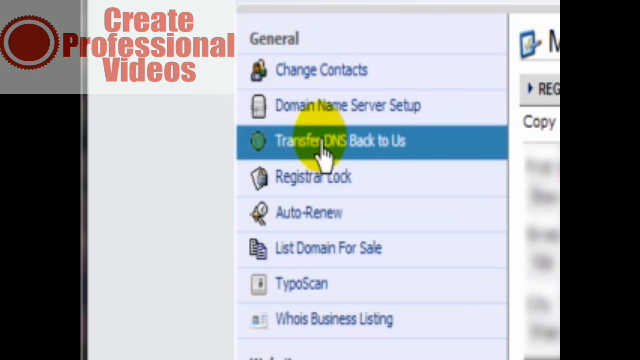
mouse_move(333, 152)
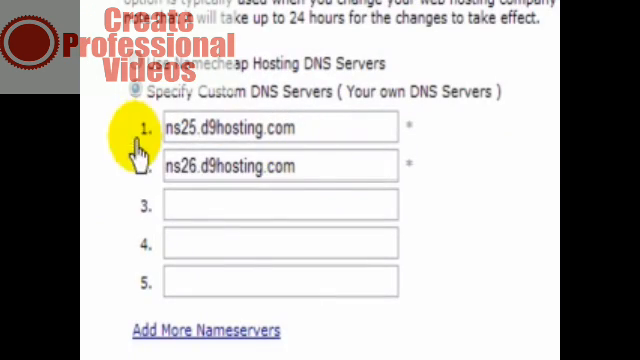
mouse_move(305, 173)
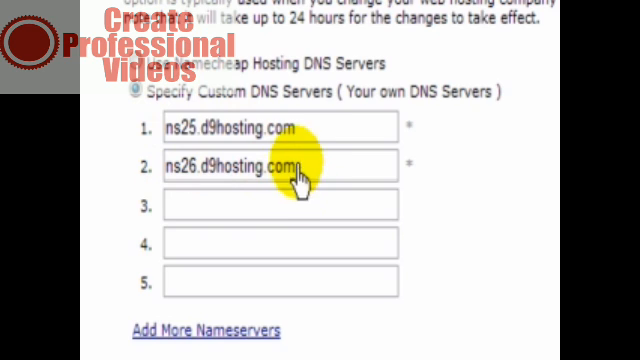
mouse_move(195, 133)
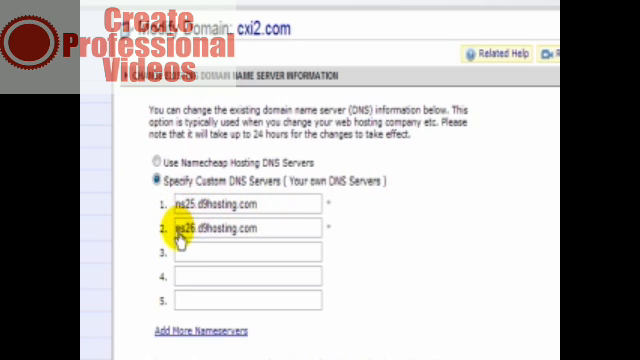
mouse_move(173, 208)
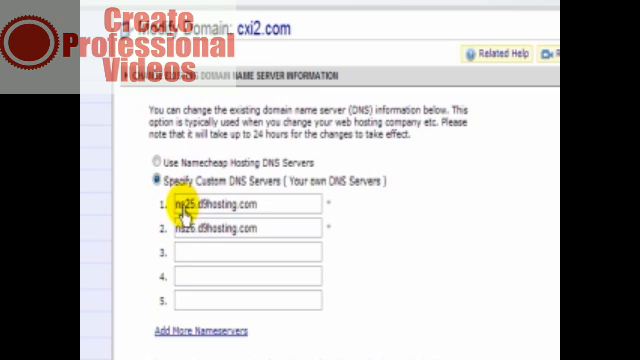
mouse_move(258, 228)
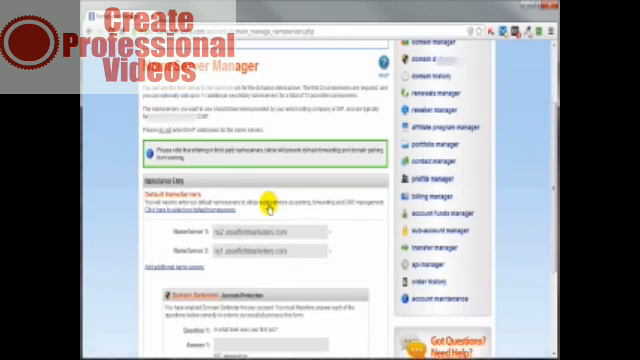
mouse_move(288, 262)
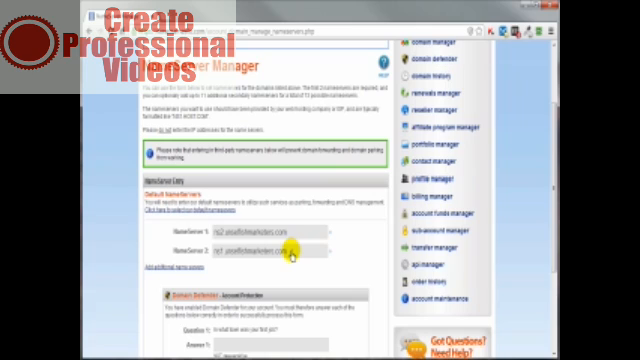
scroll("down", 3)
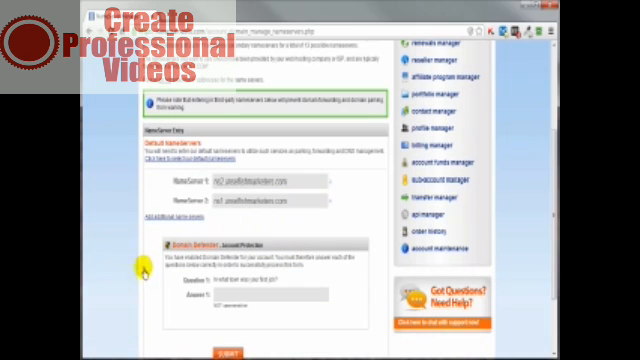
mouse_move(333, 259)
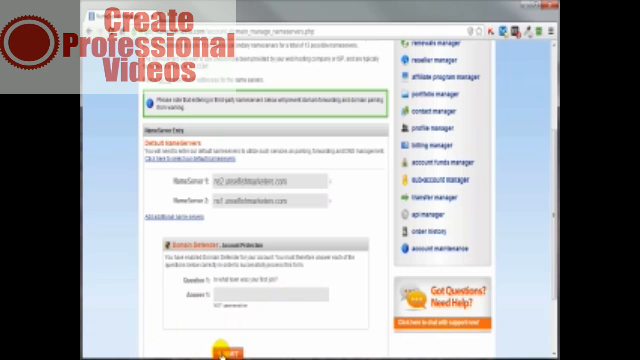
scroll("down", 3)
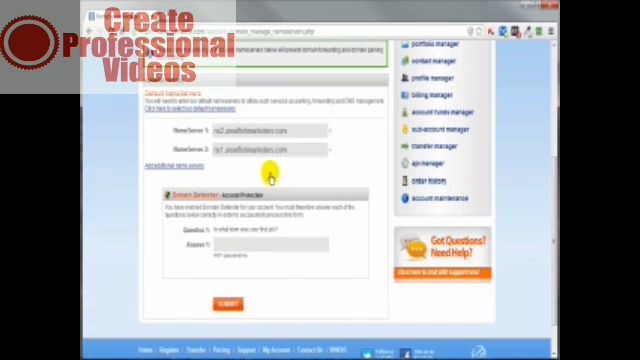